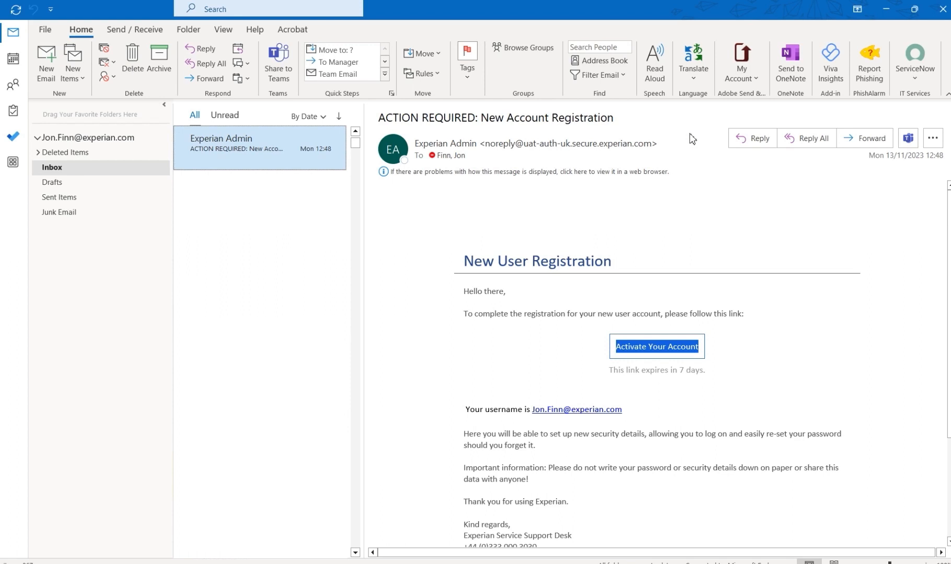
mouse_move(686, 163)
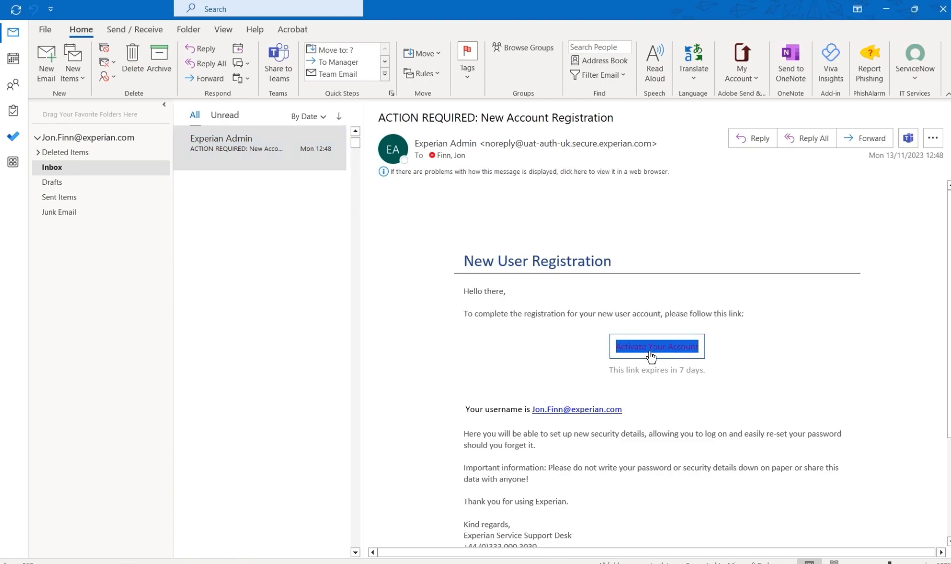
Follow the Activate Your Account link in the ACTION REQUIRED Experian registration email.
left_click(655, 347)
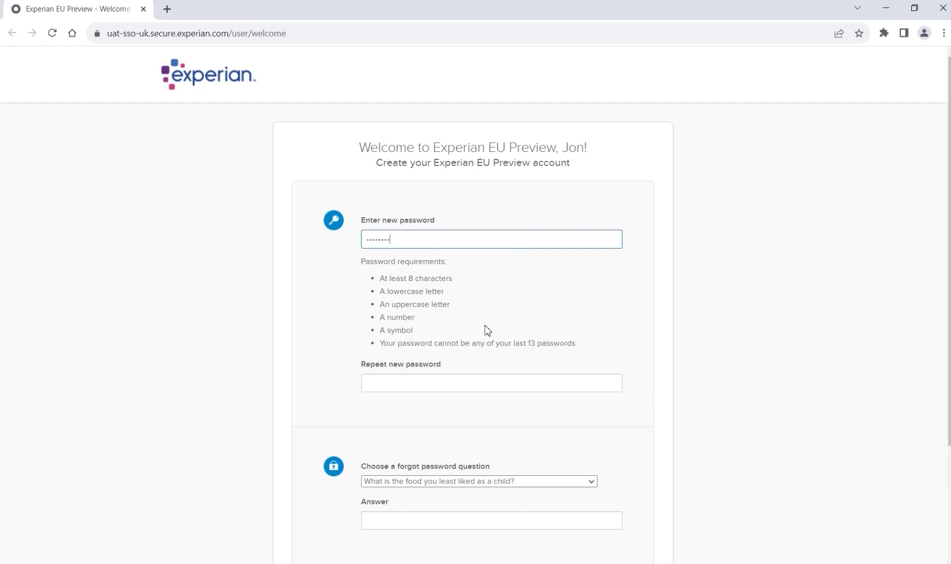
Enter the new password twice, choose the first-medal question answered Taekwondo, and create the account.
type("••••••")
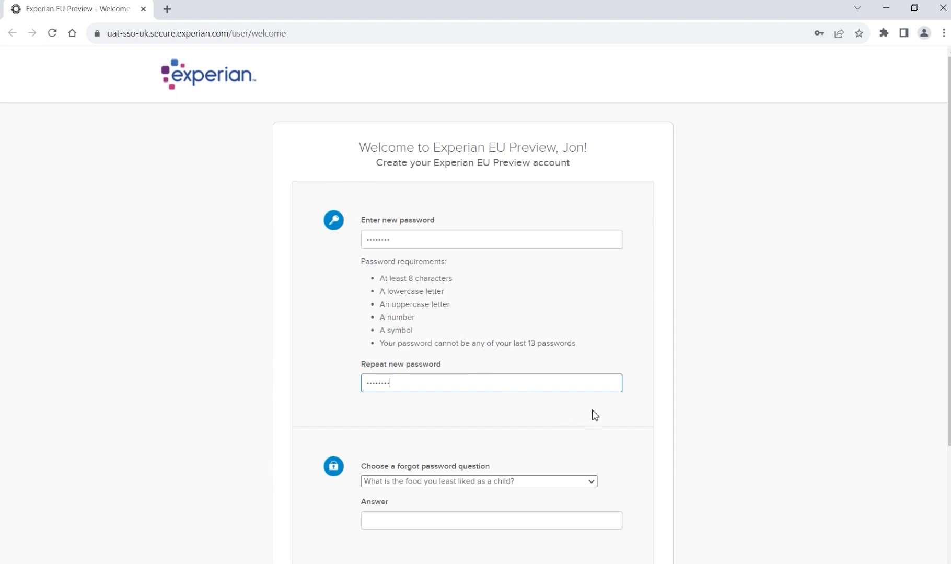
scroll("down", 3)
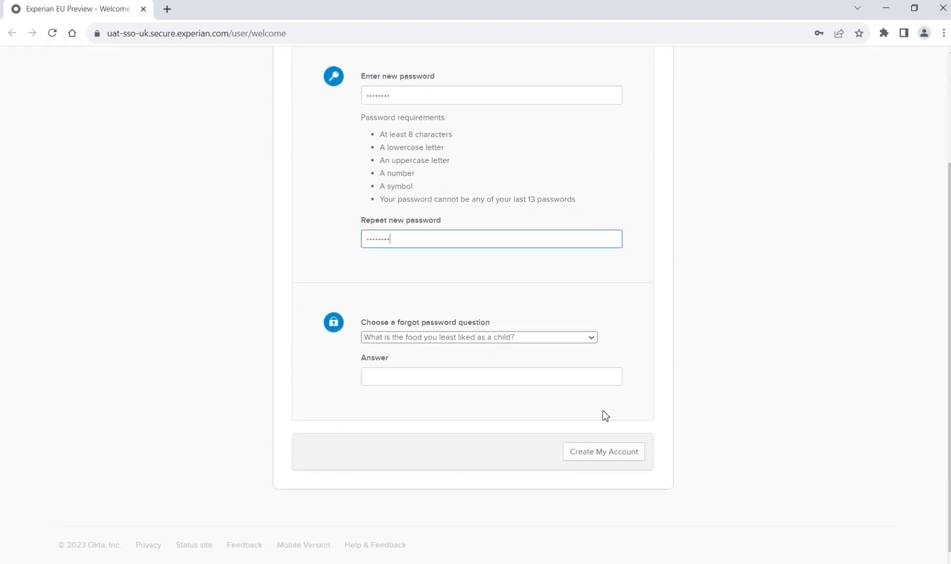
left_click(477, 338)
type("Taekwondo")
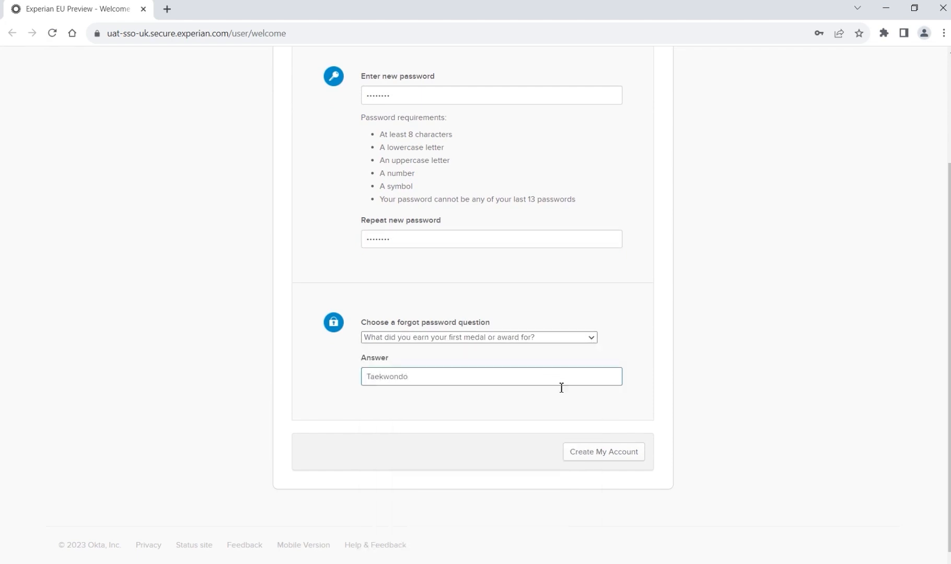
left_click(602, 452)
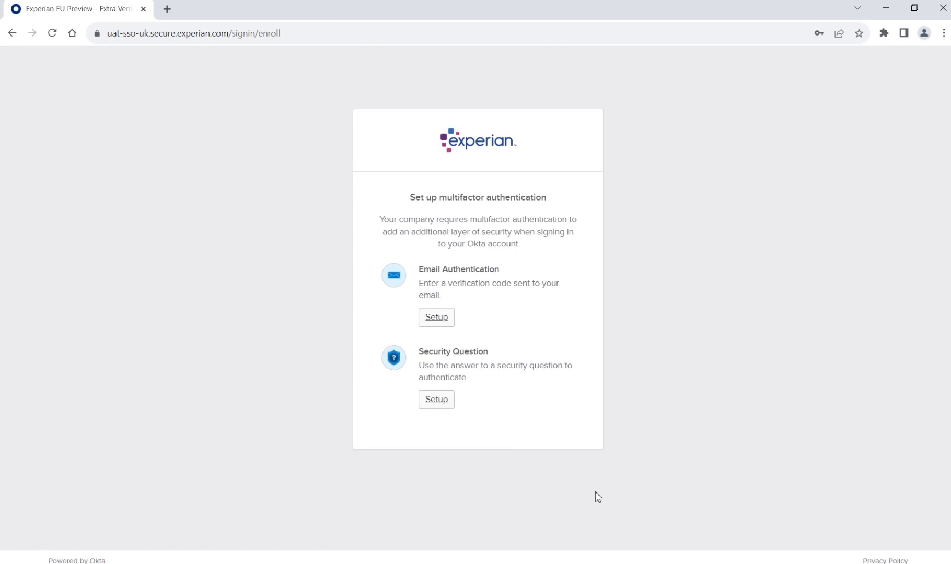
mouse_move(577, 483)
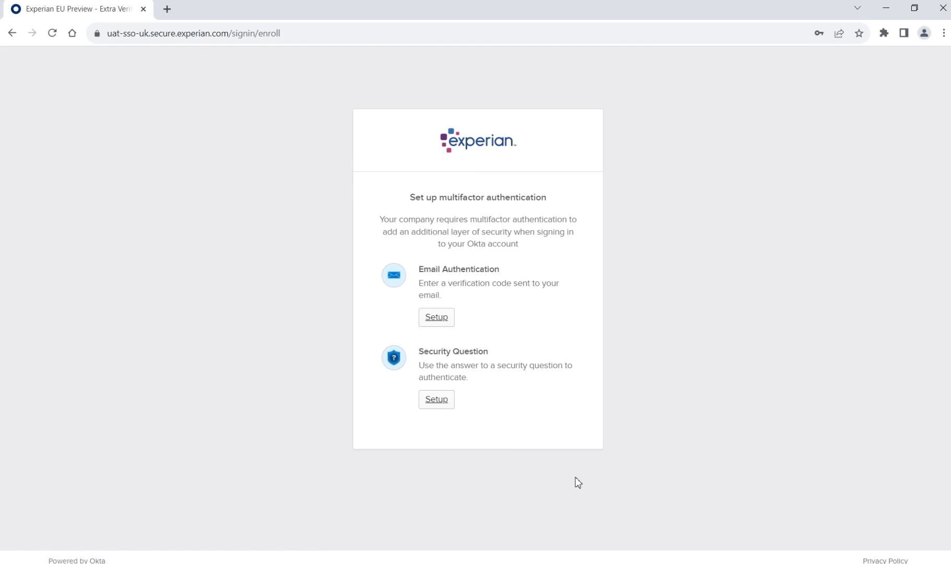
Start Security Question setup on the multifactor authentication page.
left_click(436, 399)
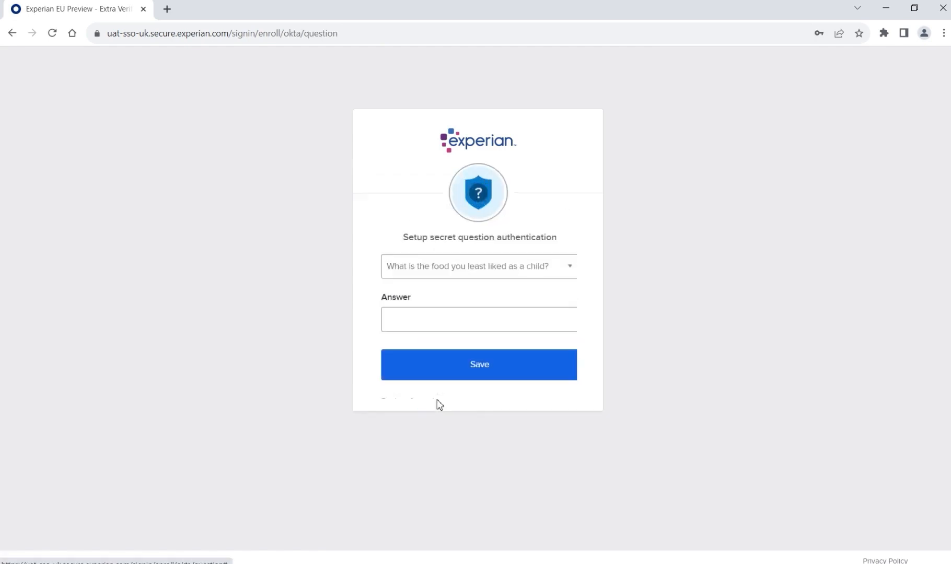
left_click(478, 265)
type("Blue")
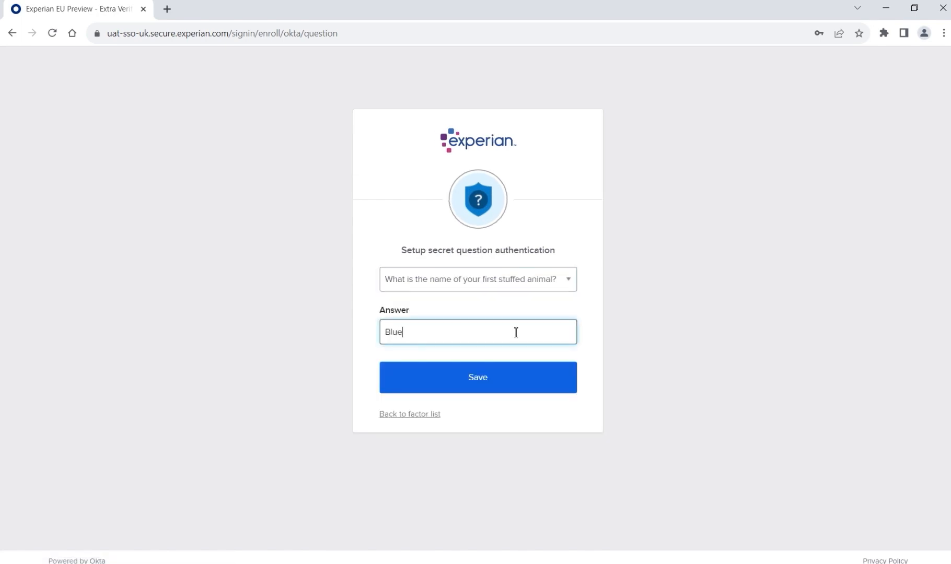
type("berry")
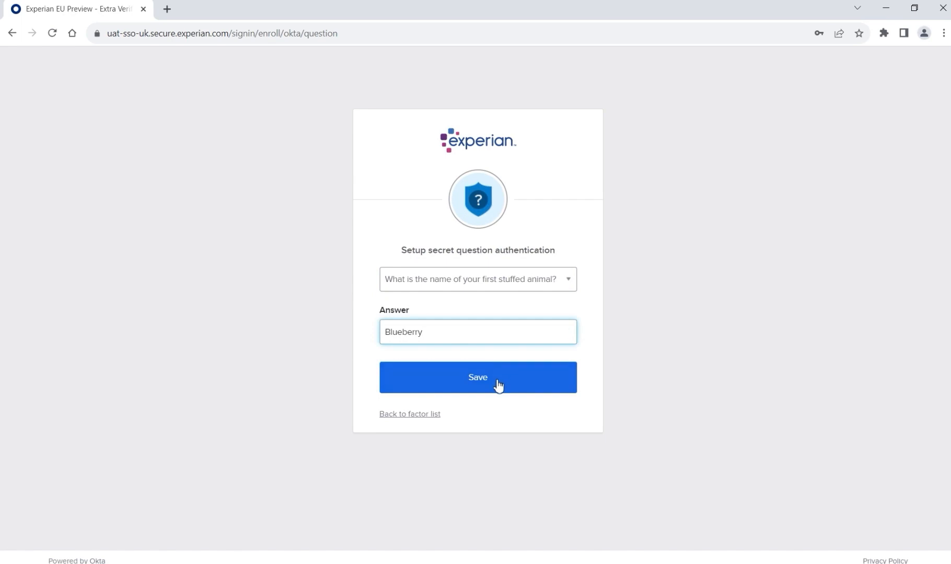
left_click(477, 378)
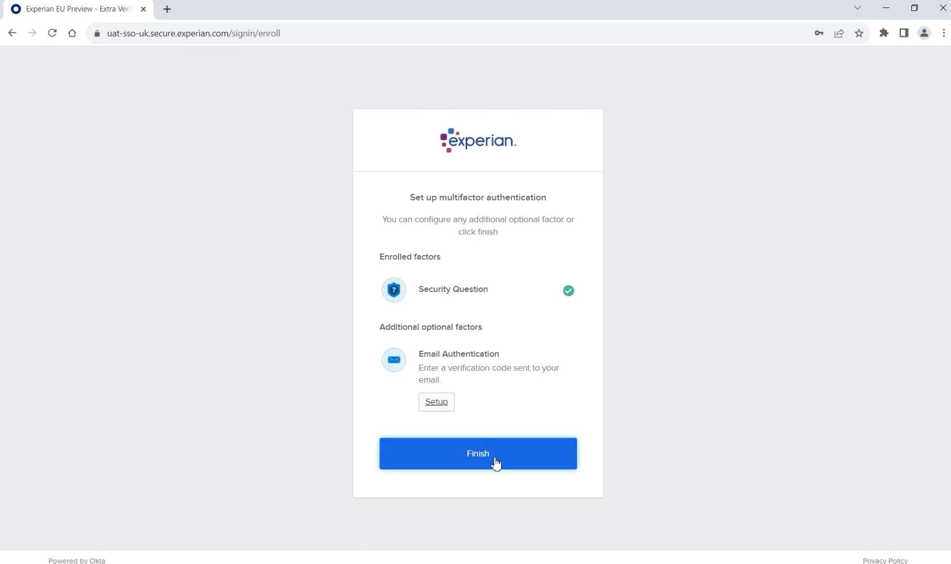
left_click(477, 454)
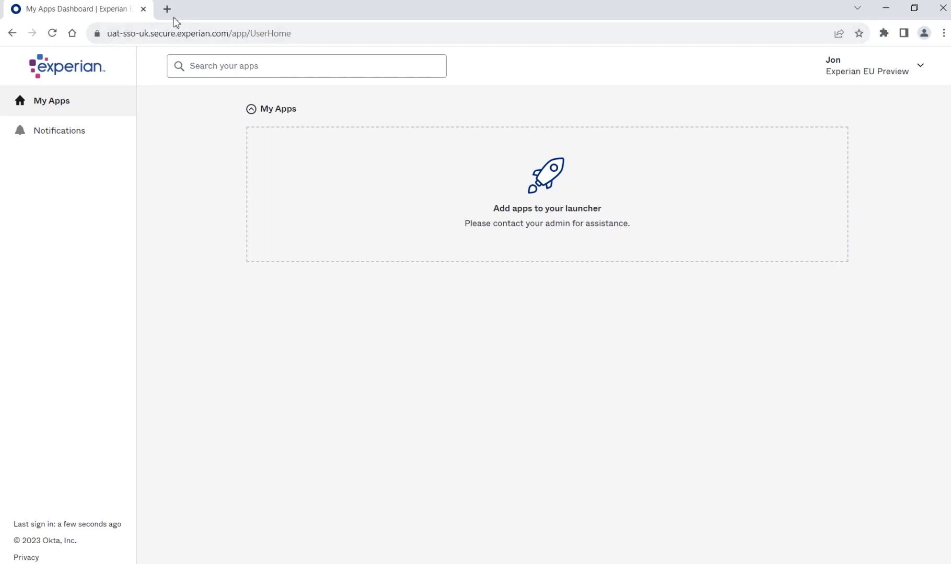
Load the Experian UAT login page at uat-uk-api.experian.com/.../uat-login-ui/login in a new tab.
type("https://uat-uk-api.experian.com/decisionanalytics/experianone/uat-login-ui/login")
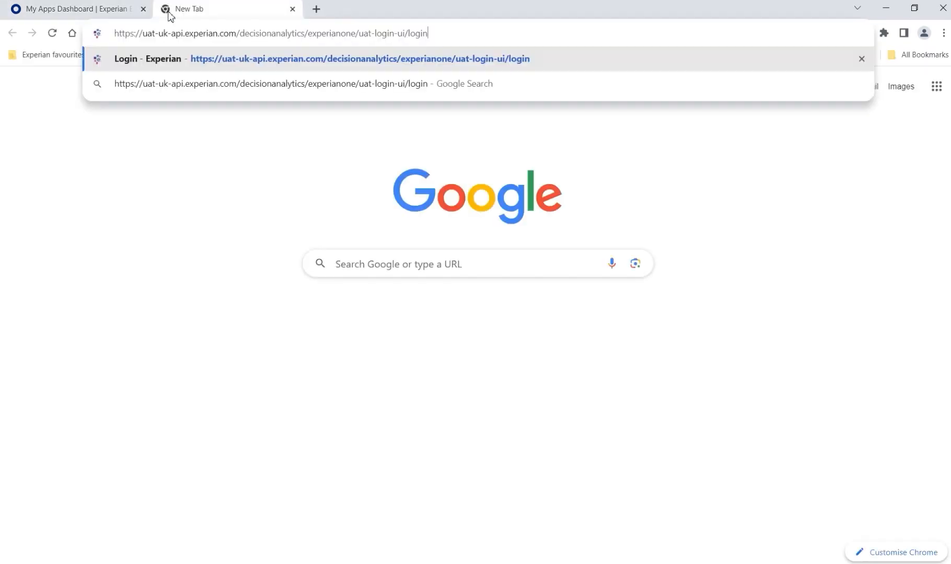
key("Enter")
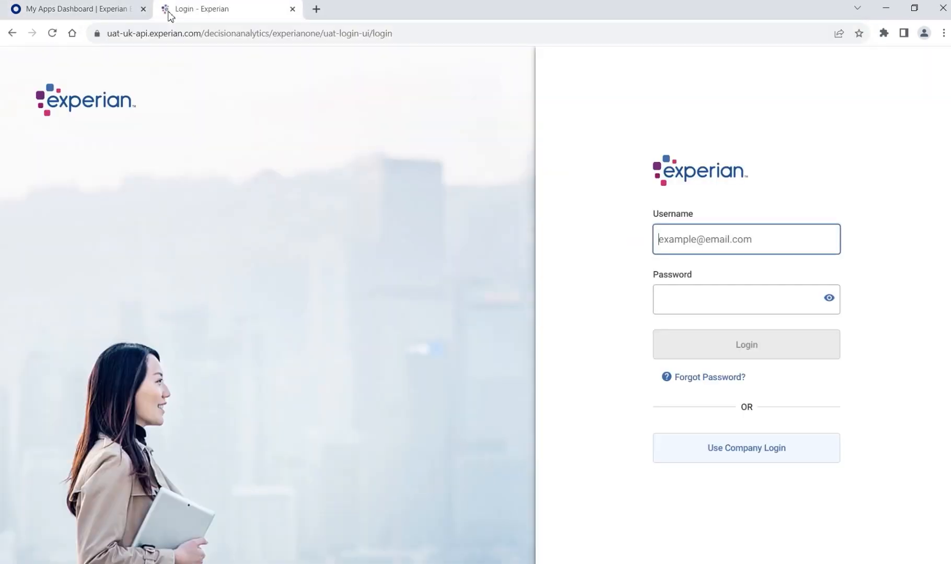